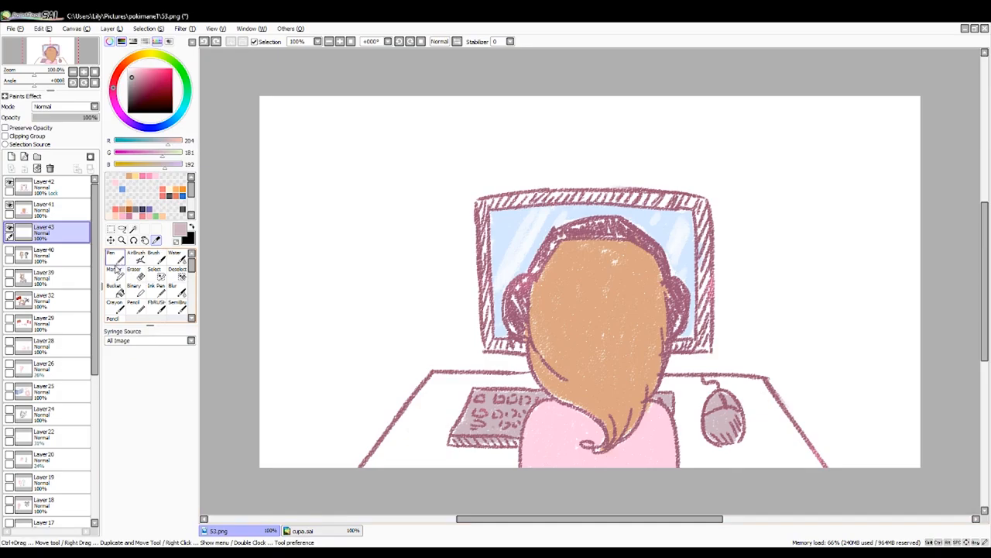
# Create a new blank canvas and scribble a small pink circle near its lower middle.
pyautogui.click(115, 300)
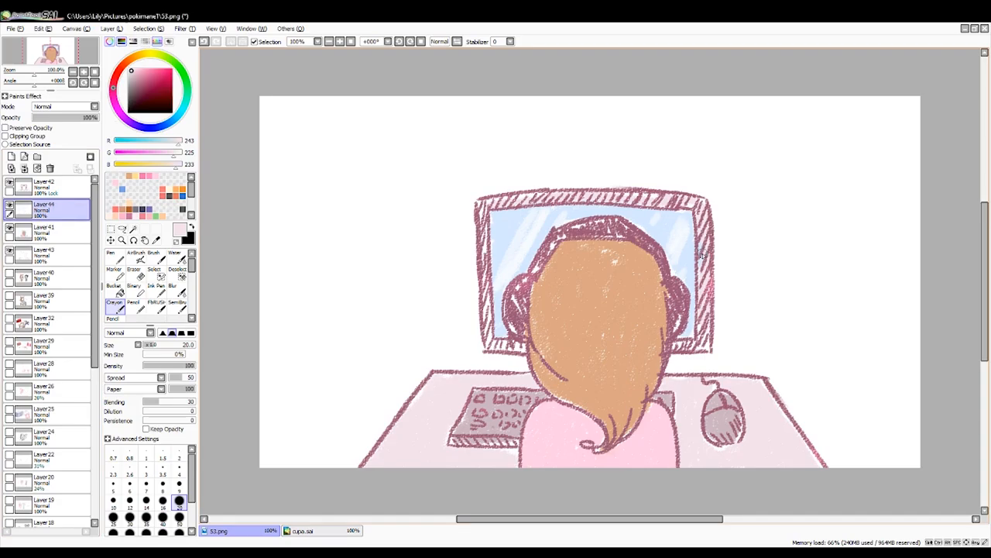
pyautogui.moveTo(685, 160)
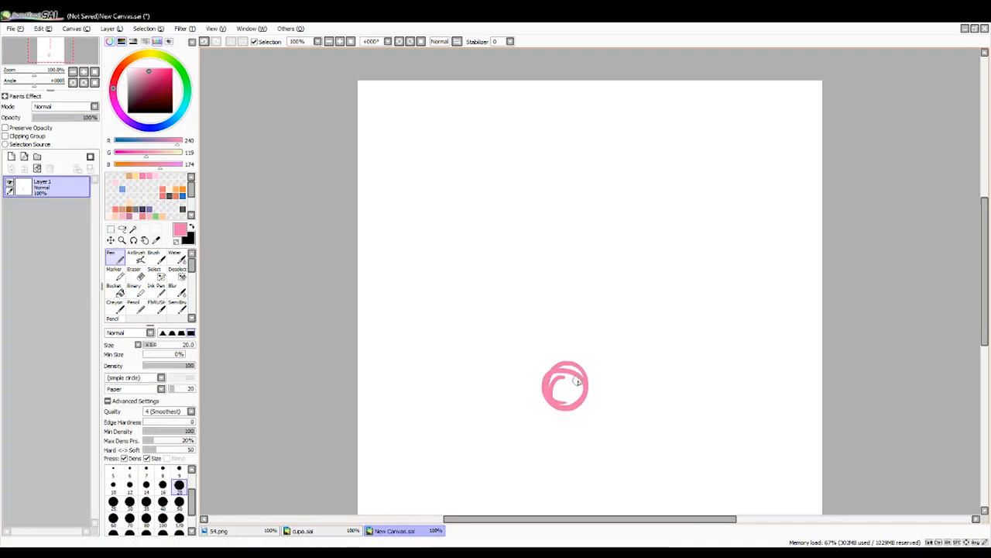
# Draw a tall pink vertical line down the canvas with the Pen.
pyautogui.moveTo(570, 380); pyautogui.dragTo(573, 457)
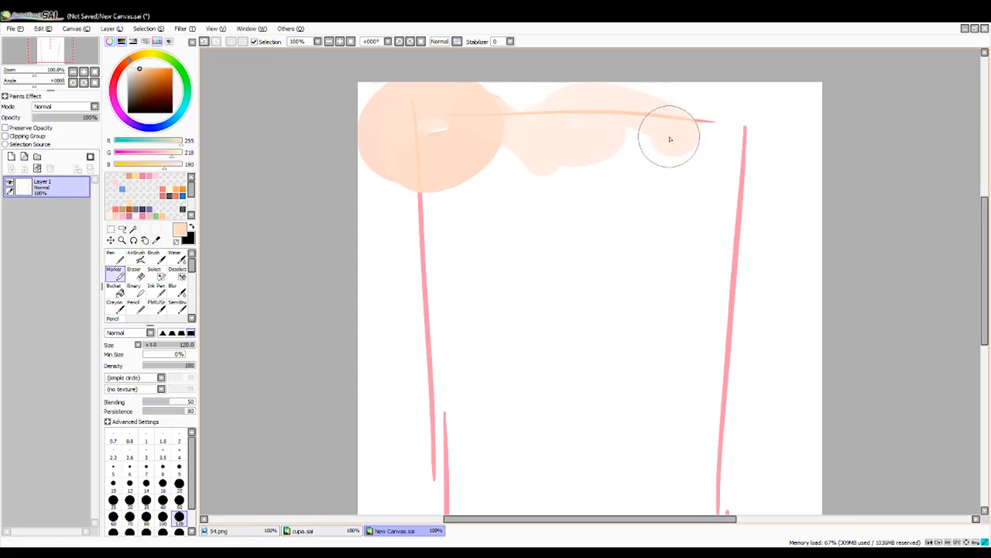
# Clear the layer to start the red stick-figure and 2012 doodle.
pyautogui.click(113, 254)
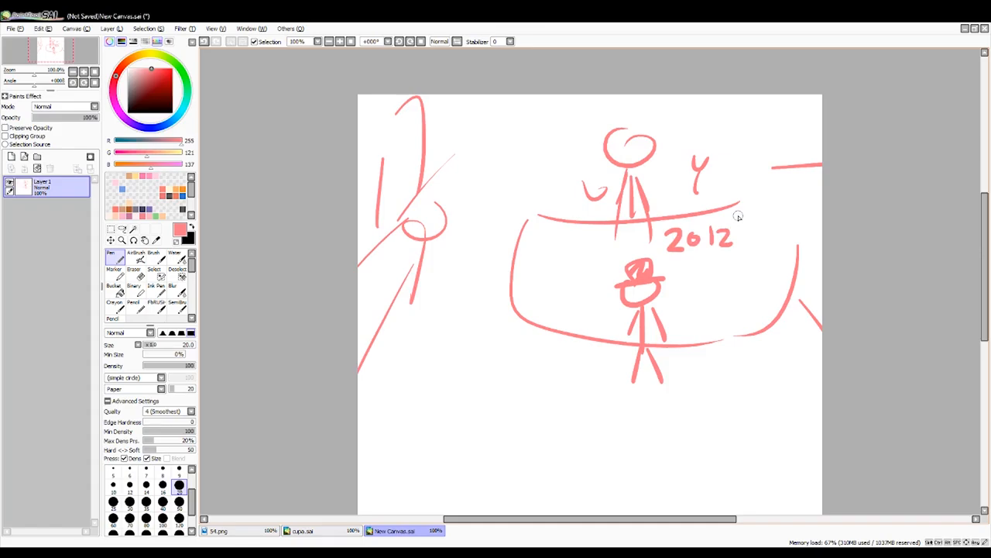
# Draw a large red sweeping curve below the cloud band.
pyautogui.moveTo(740, 217); pyautogui.dragTo(767, 235)
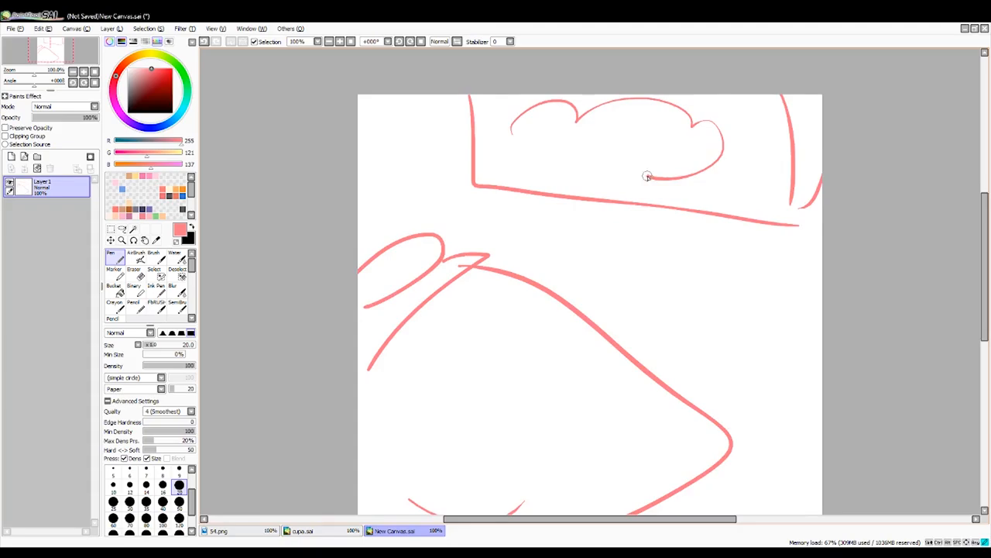
# Add pink pencil strokes extending the room and cloud-window sketch.
pyautogui.moveTo(647, 176); pyautogui.dragTo(674, 319)
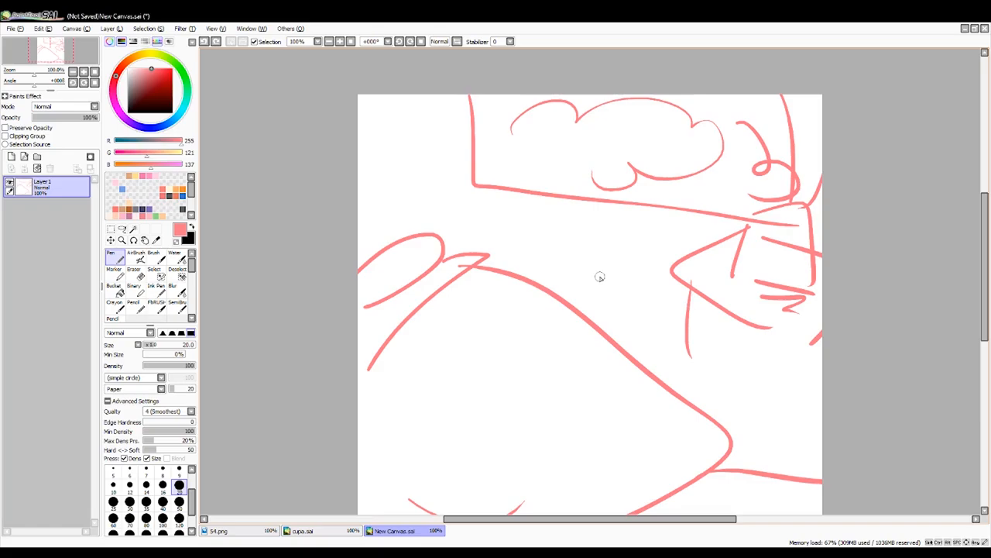
pyautogui.moveTo(434, 201); pyautogui.dragTo(457, 229)
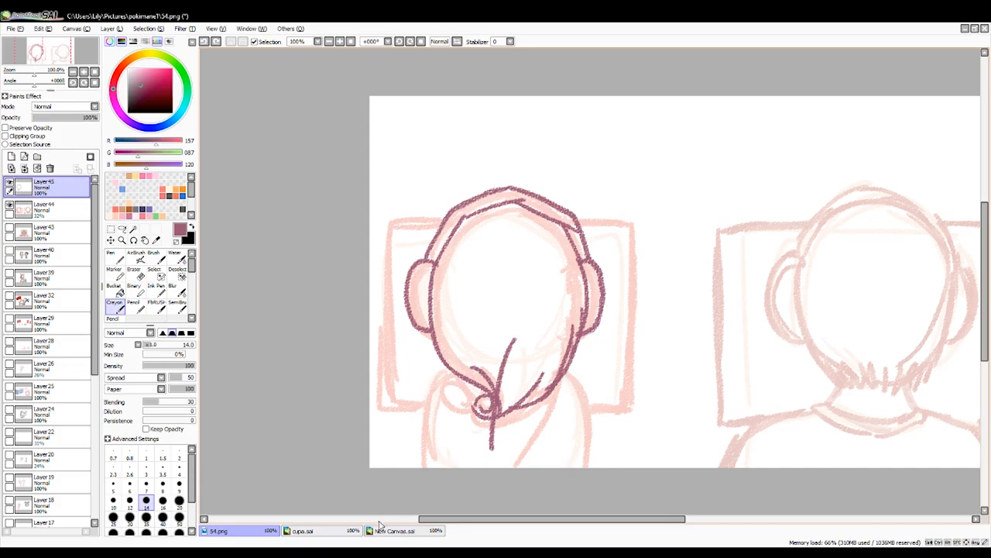
# Switch to the New Canvas document in the bottom document bar.
pyautogui.click(395, 530)
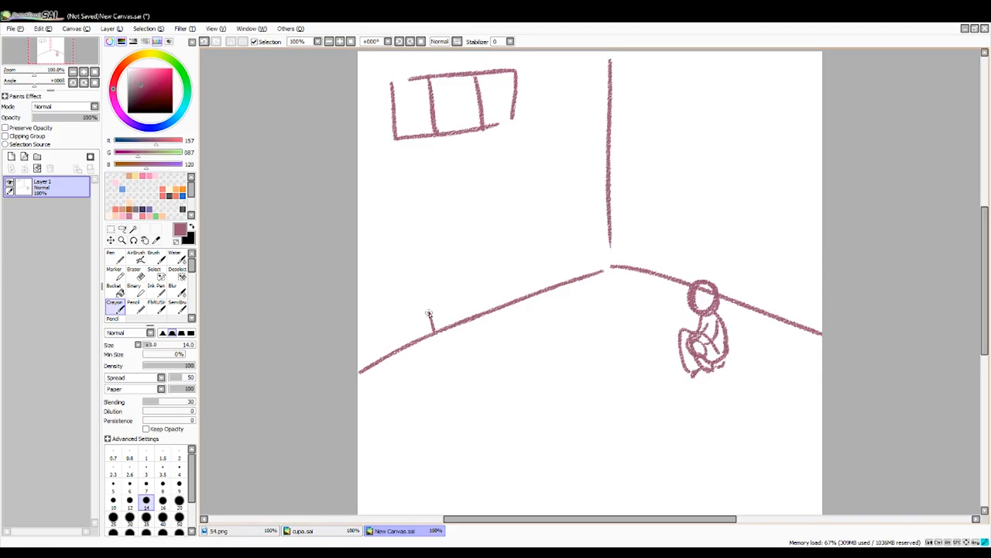
# Draw a dark mauve wall line for the room corner with the marker.
pyautogui.moveTo(431, 313); pyautogui.dragTo(543, 282)
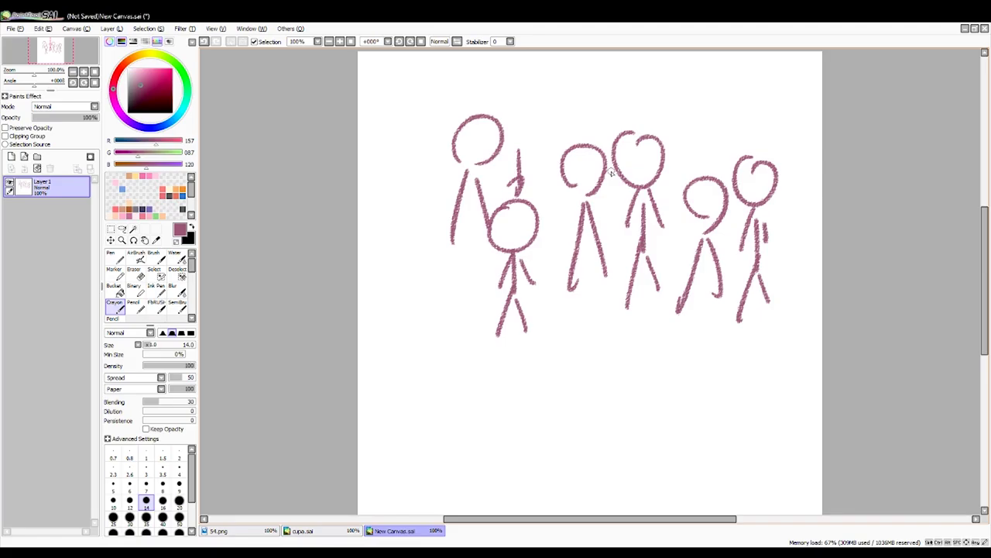
# Undo the last stroke while working on the six stick figures.
pyautogui.press('ctrl+z')
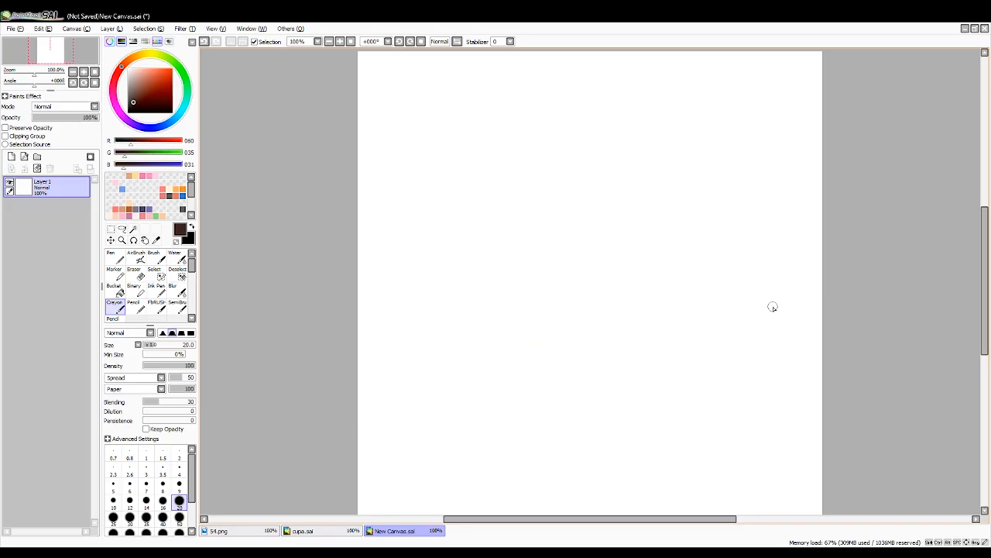
# Pick a new colour in the colour wheel for the next dream scene.
pyautogui.click(112, 254)
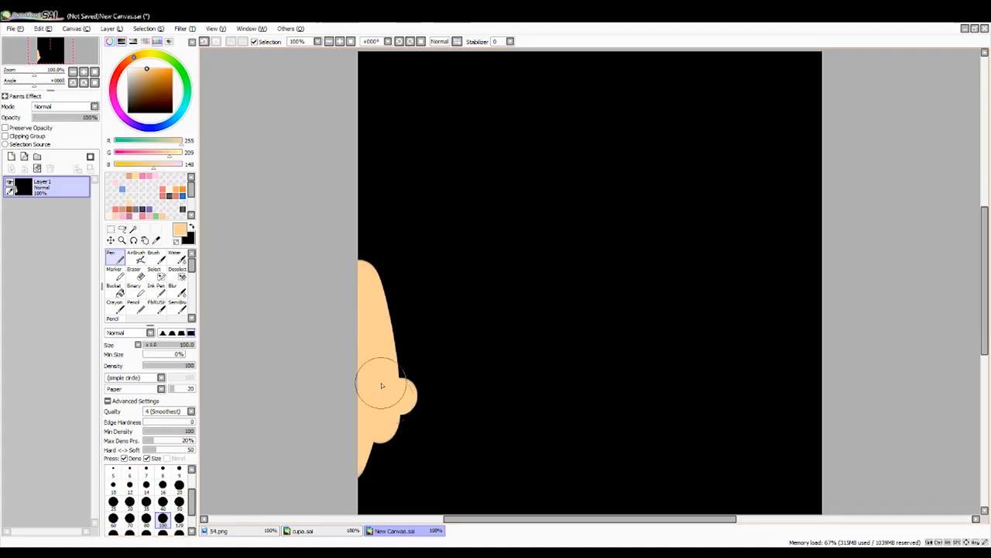
# Draw pale pink curved strokes across the left of the black canvas.
pyautogui.moveTo(380, 384); pyautogui.dragTo(715, 302)
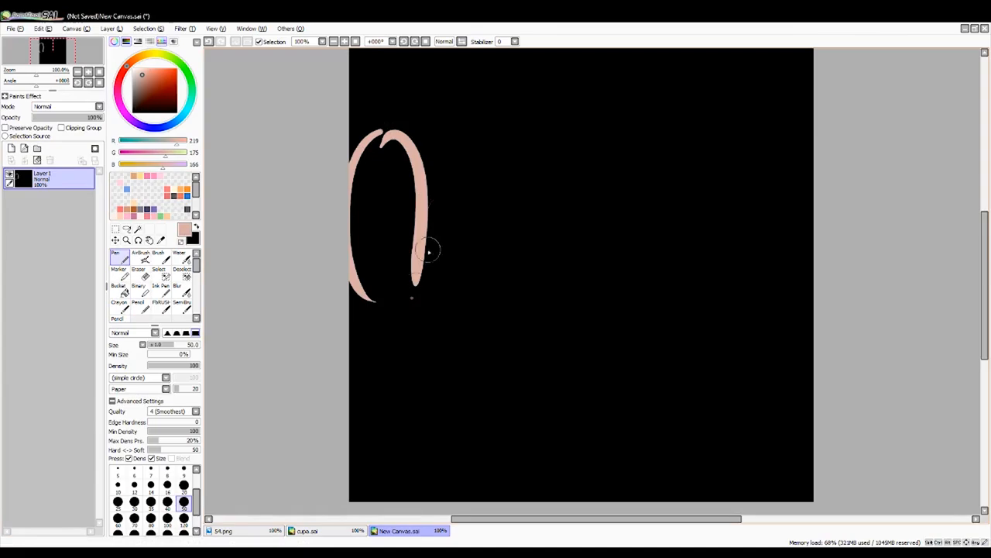
pyautogui.moveTo(430, 251); pyautogui.dragTo(728, 457)
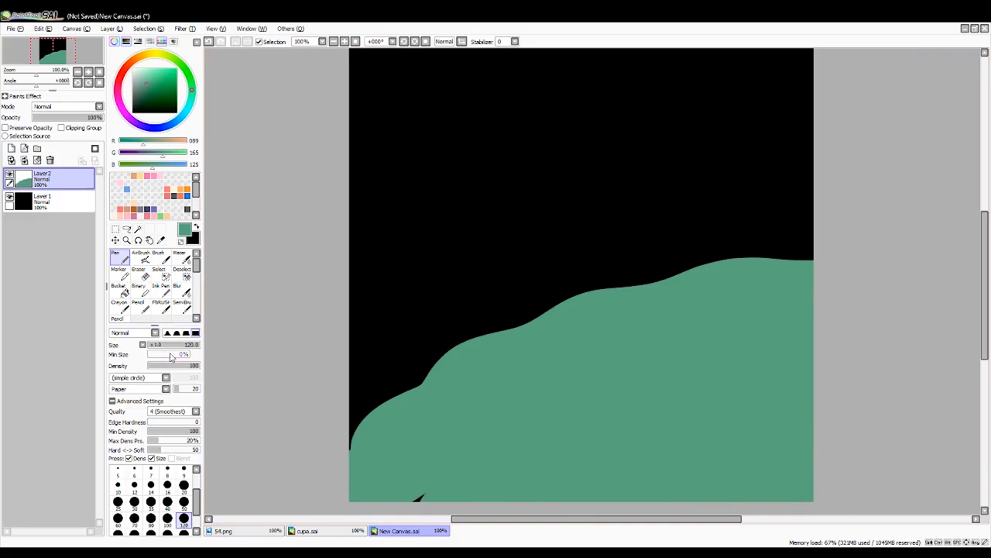
# Paint more of the green rolling hill across the lower canvas with a big brush.
pyautogui.moveTo(356, 147); pyautogui.dragTo(775, 240)
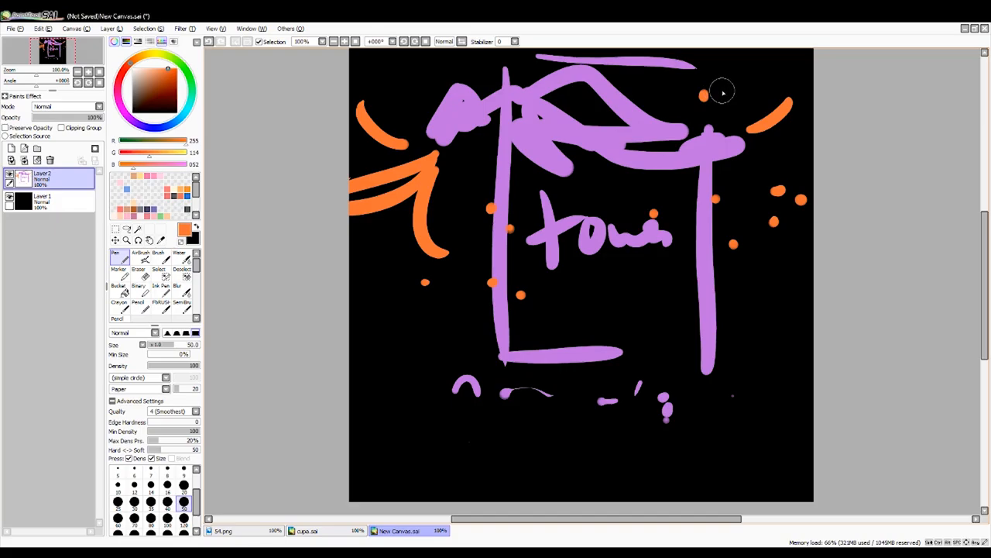
# Add orange ember dots beside the purple tower with the Pen tool.
pyautogui.moveTo(638, 403); pyautogui.dragTo(682, 446)
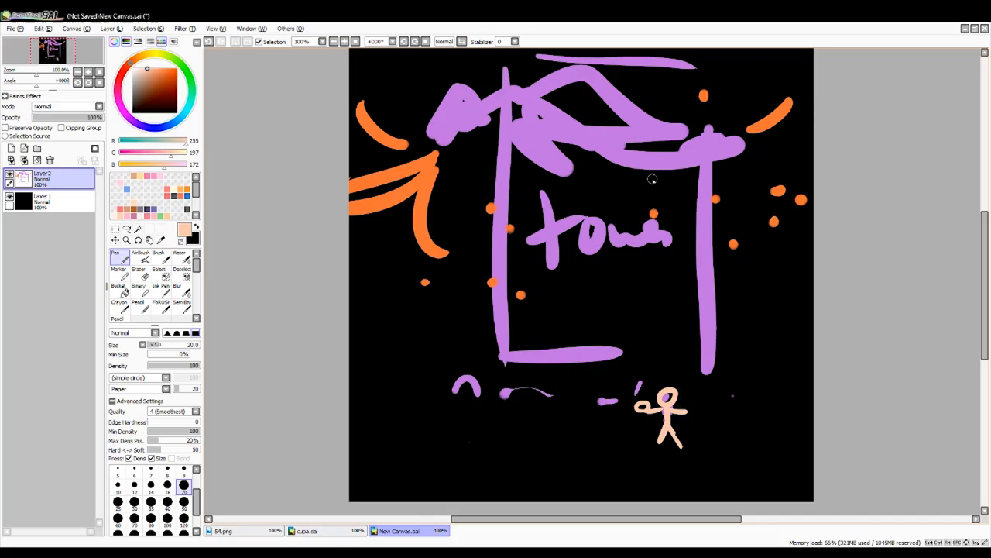